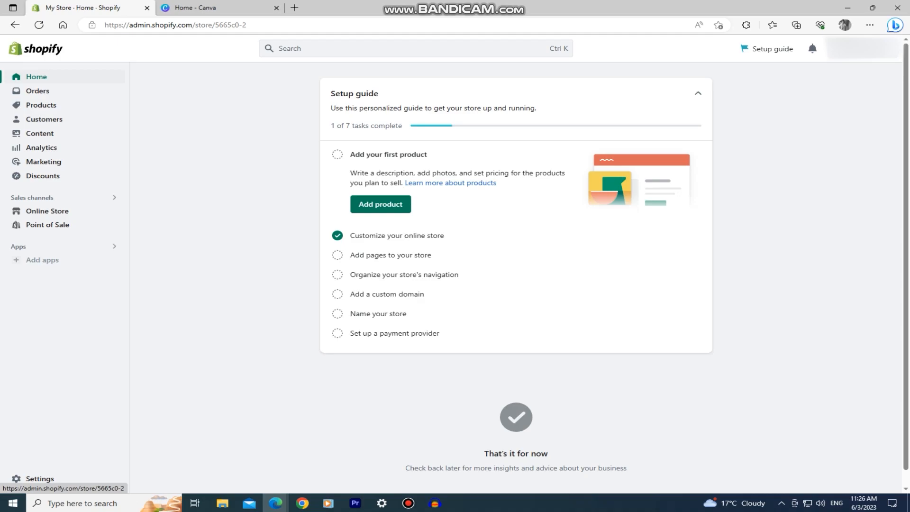
From the account avatar menu, choose Manage account to reach the profile's General page.
click(863, 48)
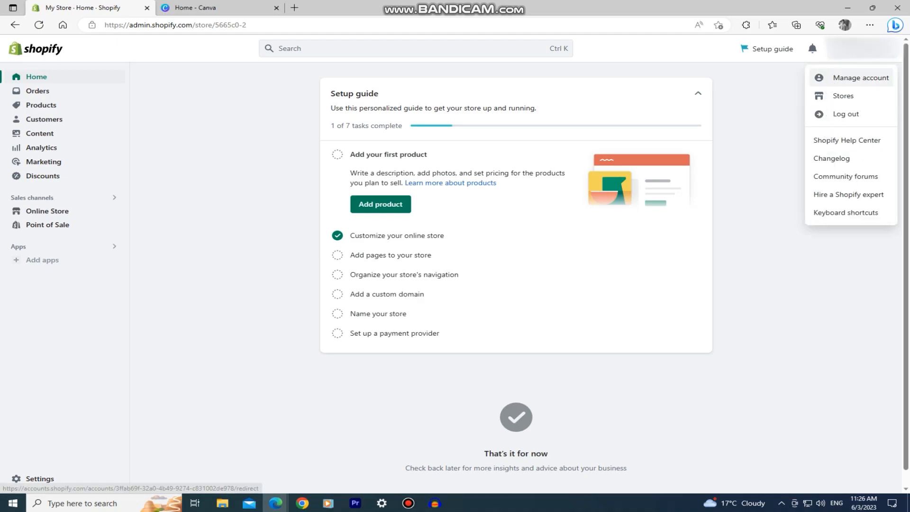
click(865, 77)
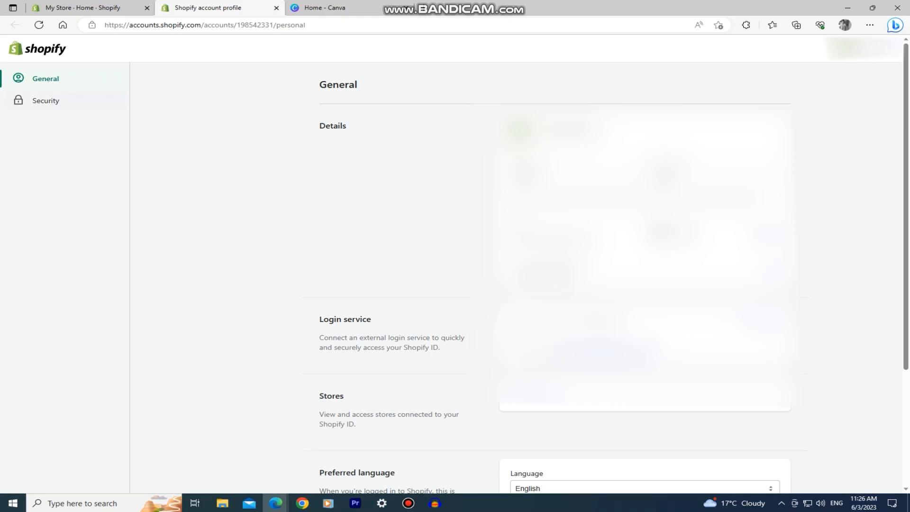
Review the Security page: passkeys, password, secondary email, two-step authentication and devices.
click(46, 101)
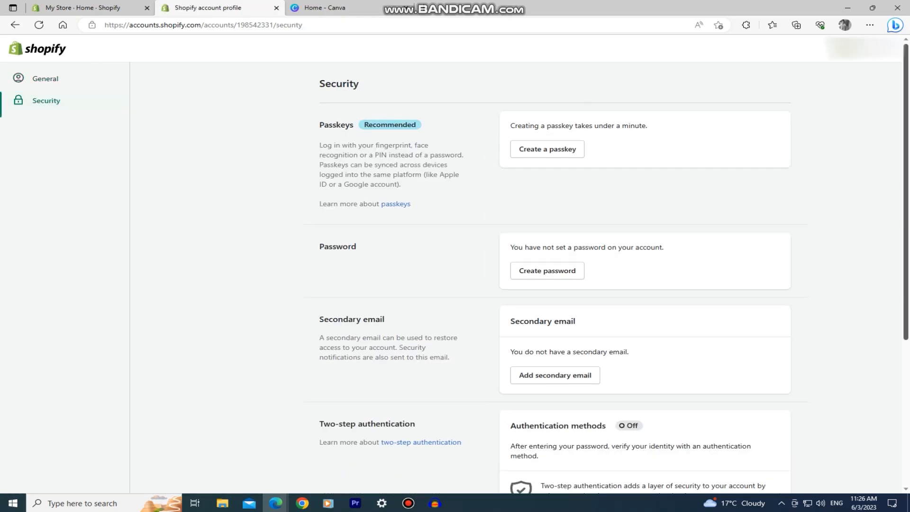
scroll(down, 3)
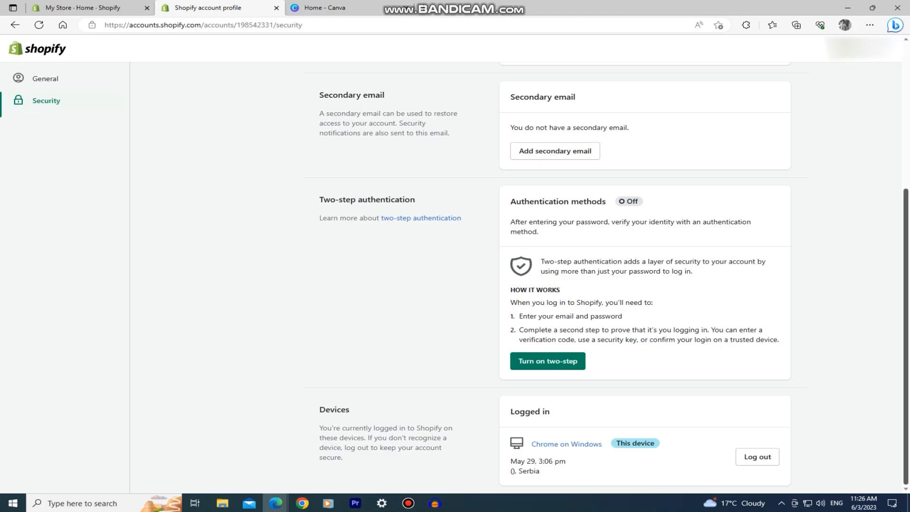
scroll(up, 3)
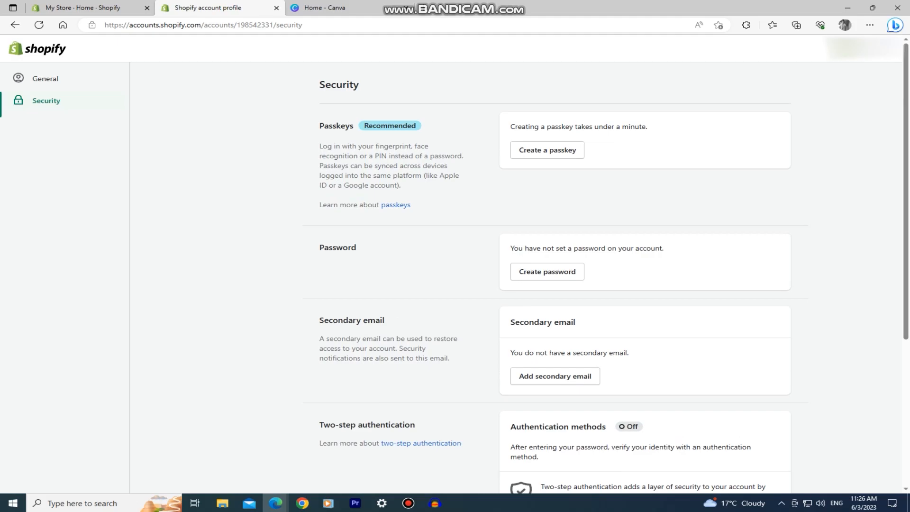
Return to My Store admin and view the Plan settings showing Basic Shopify and billing cycle.
click(88, 8)
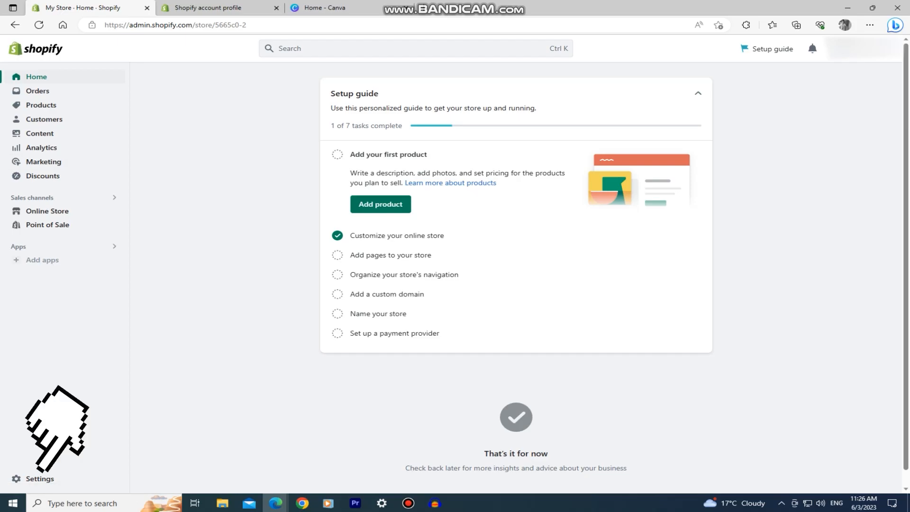
click(41, 478)
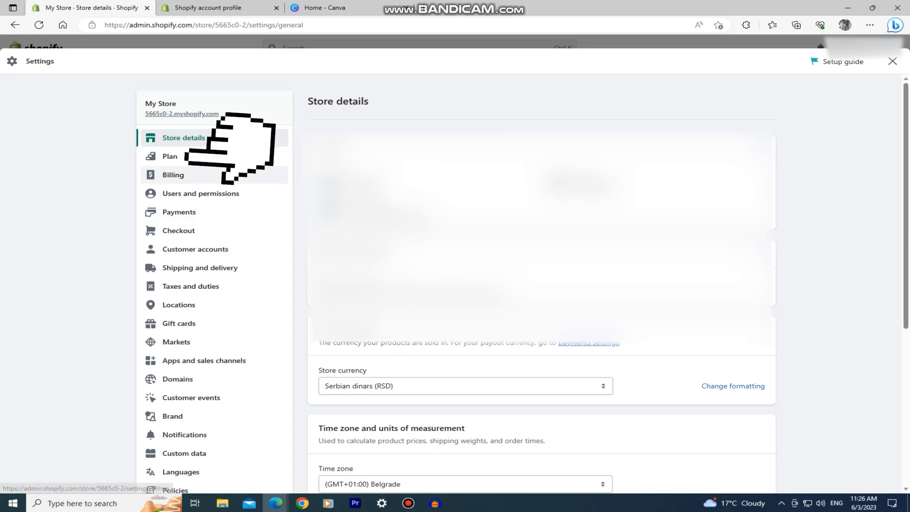
click(169, 155)
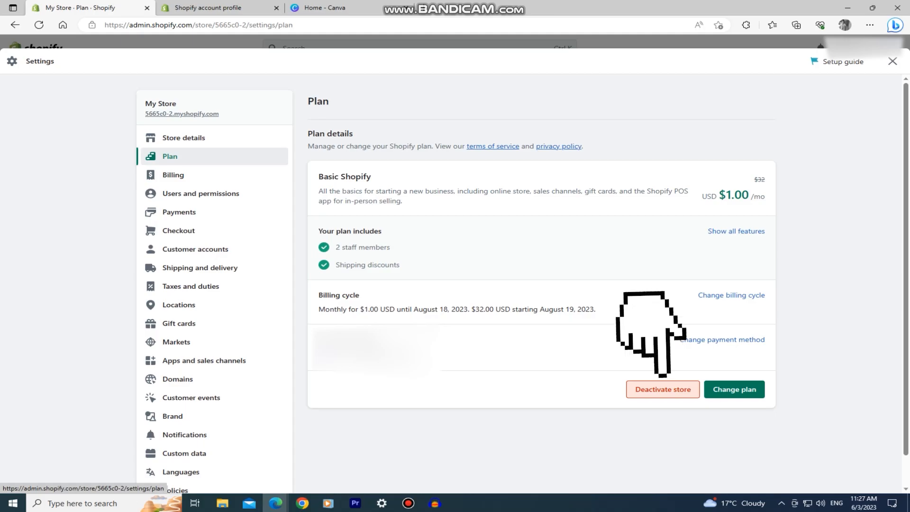
Begin deactivating the store, choosing Deactivate rather than pause.
click(661, 388)
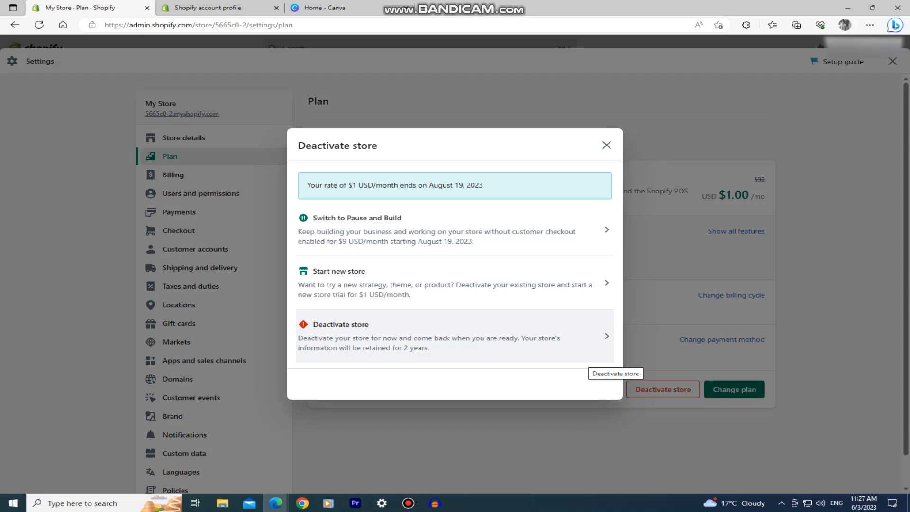
click(341, 335)
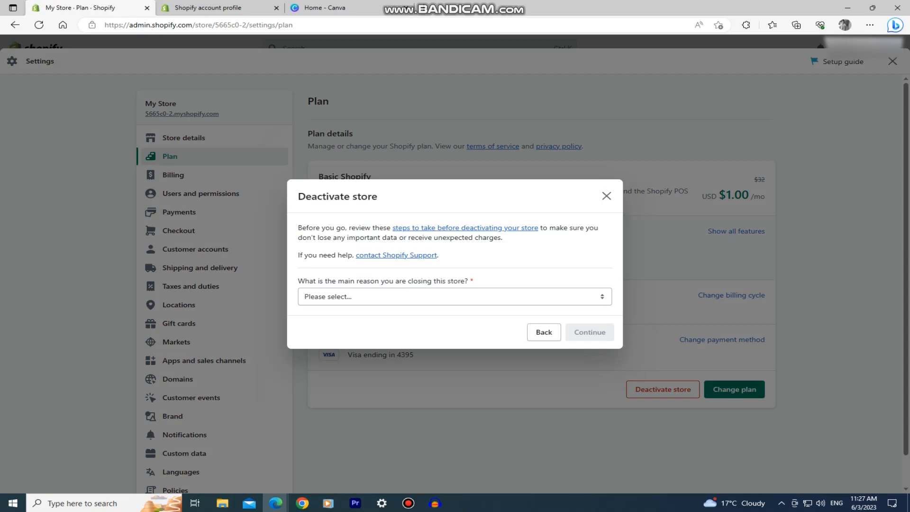
Select the reason 'I plan to still use Shopify, but work on a different store' and continue.
click(454, 295)
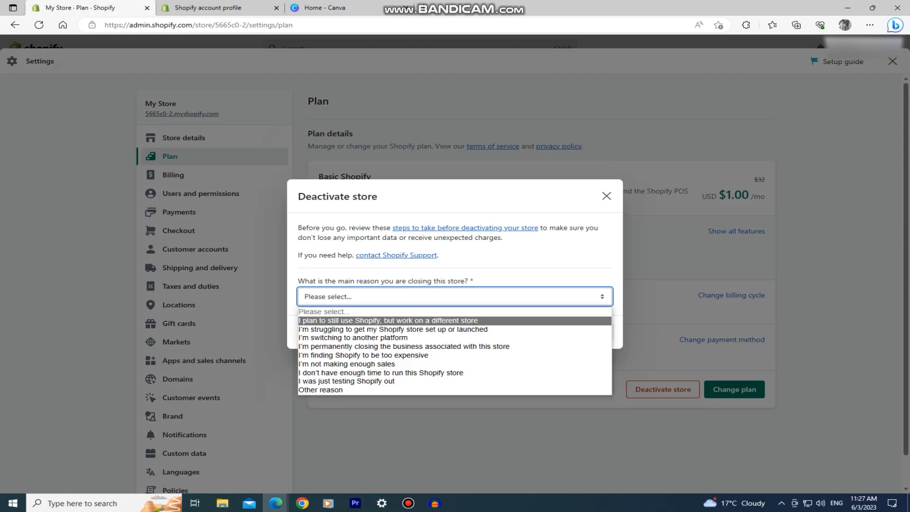
click(387, 320)
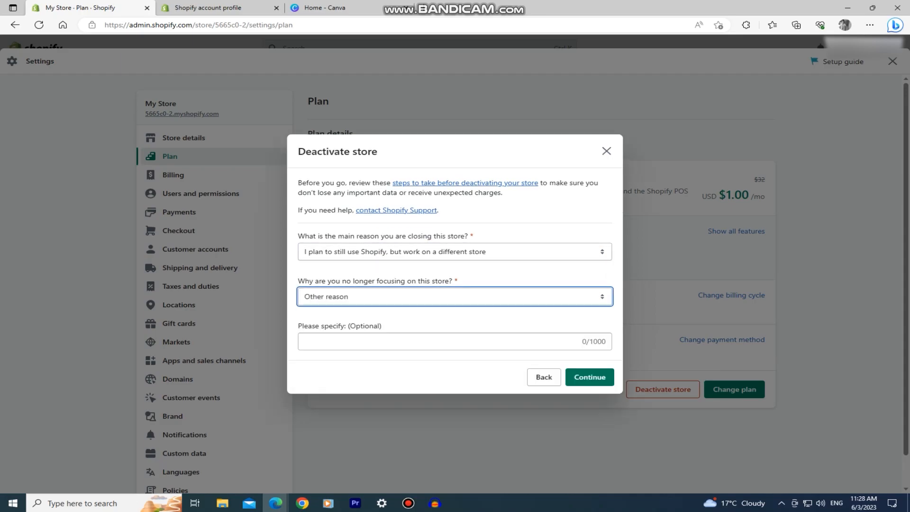
click(588, 380)
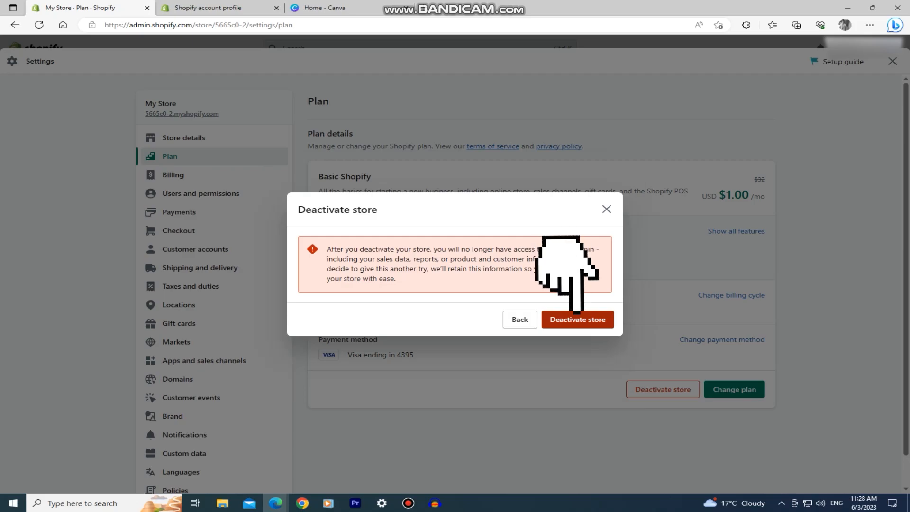
Confirm Deactivate store so the 'Your store is deactivated' page appears.
click(578, 319)
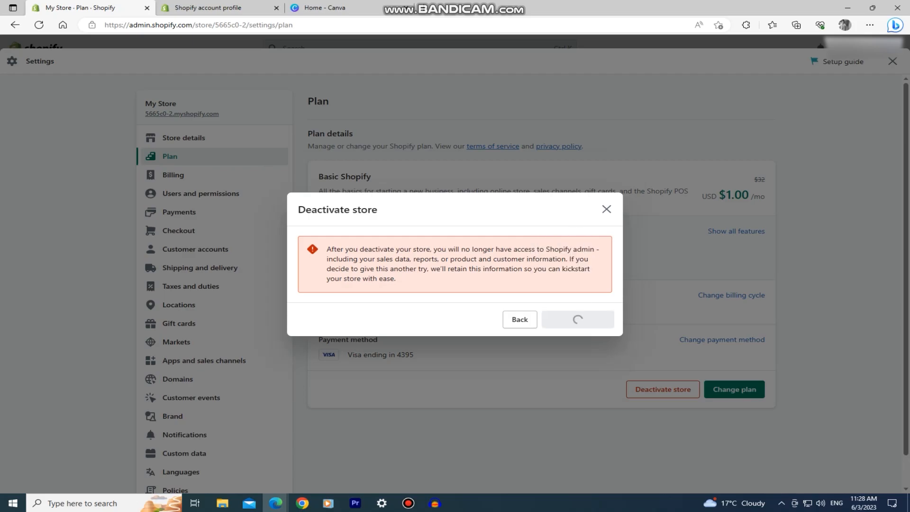
click(577, 320)
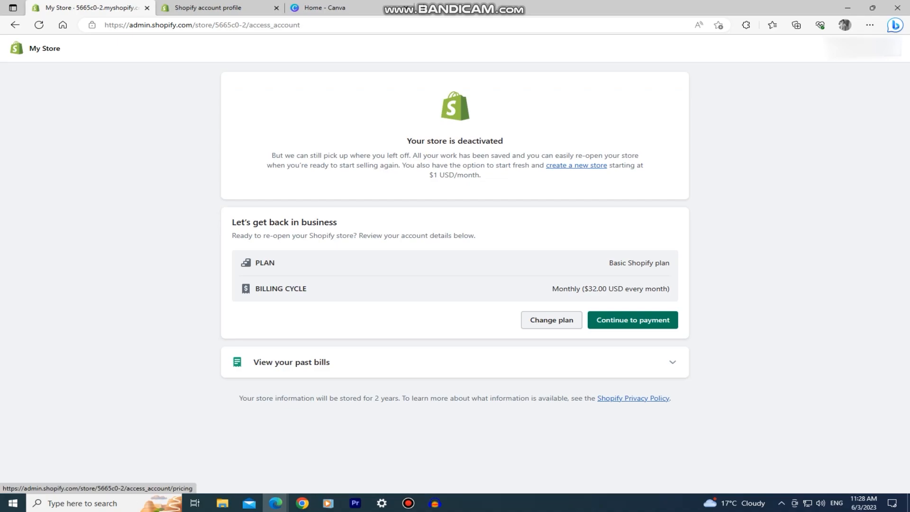